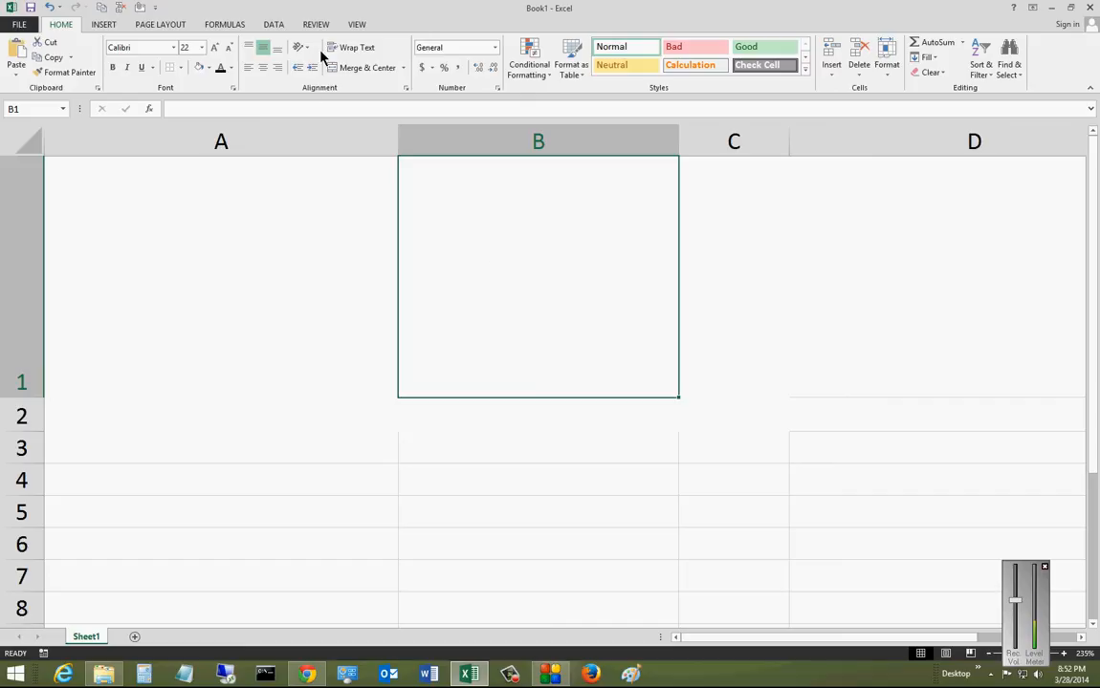
mouse_move(356, 48)
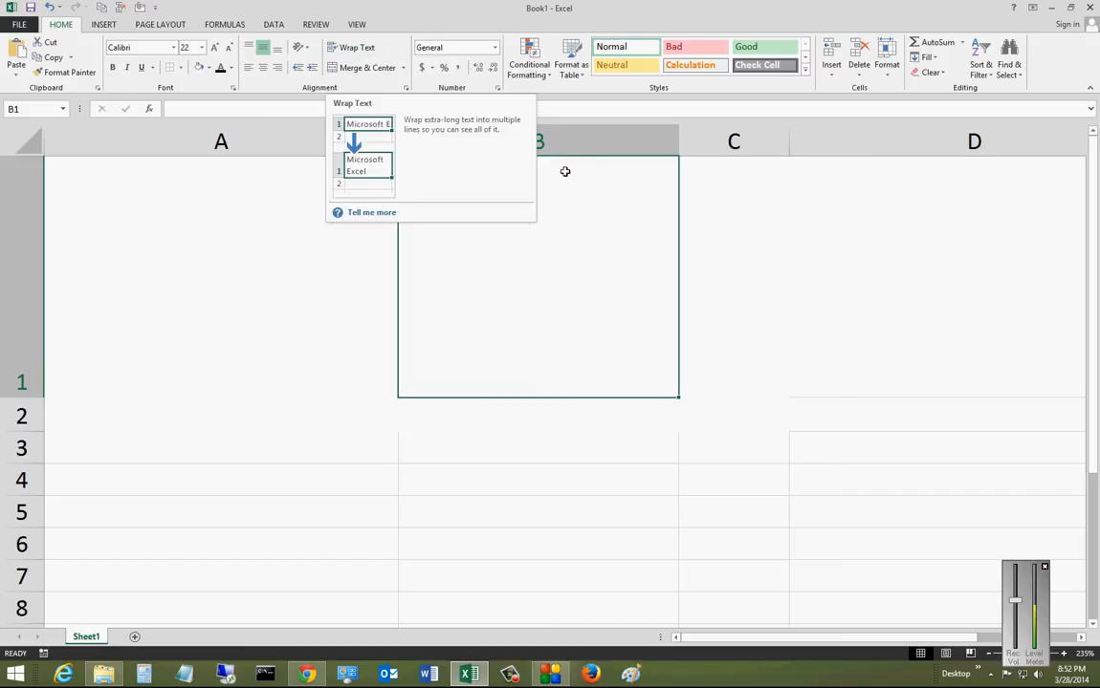
mouse_move(517, 298)
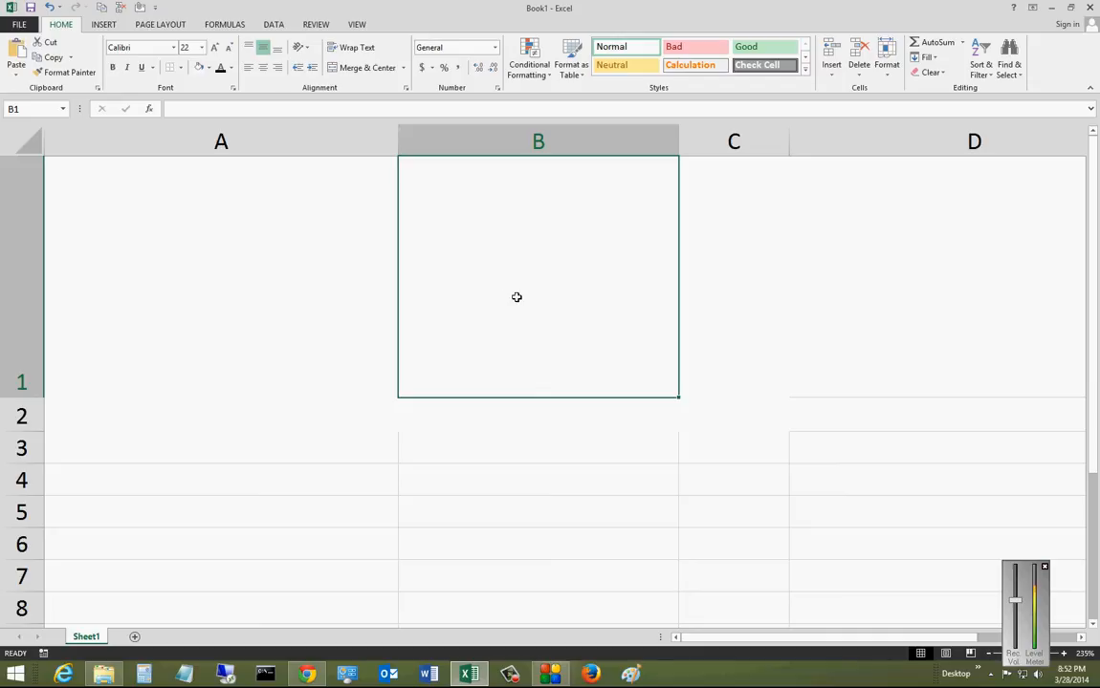
mouse_move(539, 281)
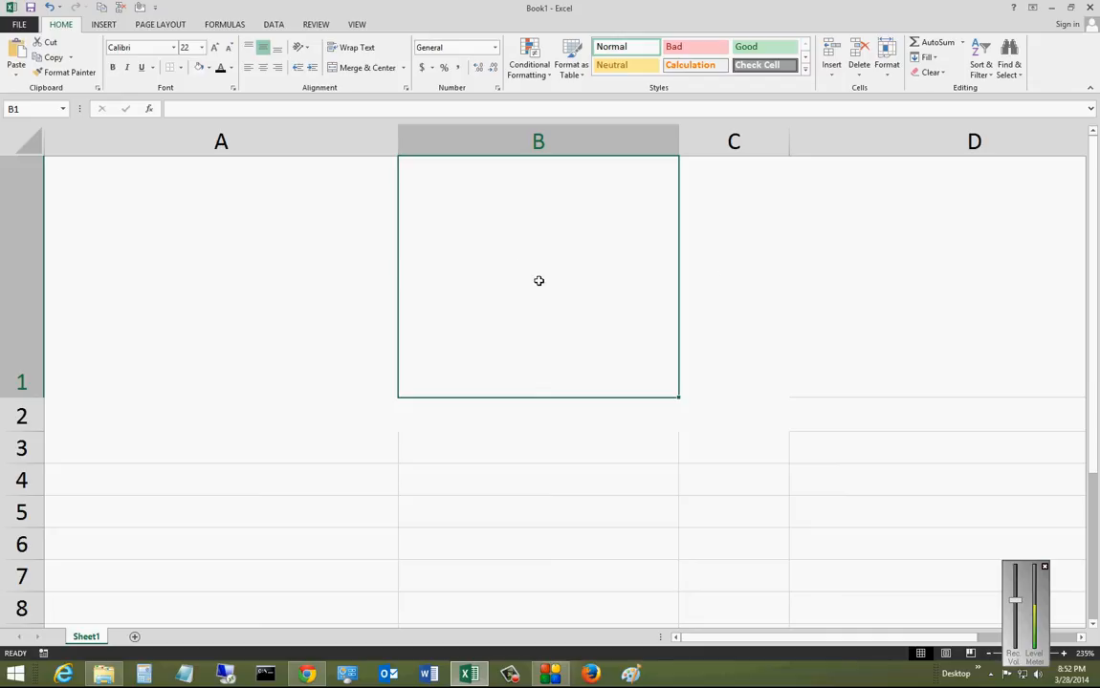
mouse_move(562, 267)
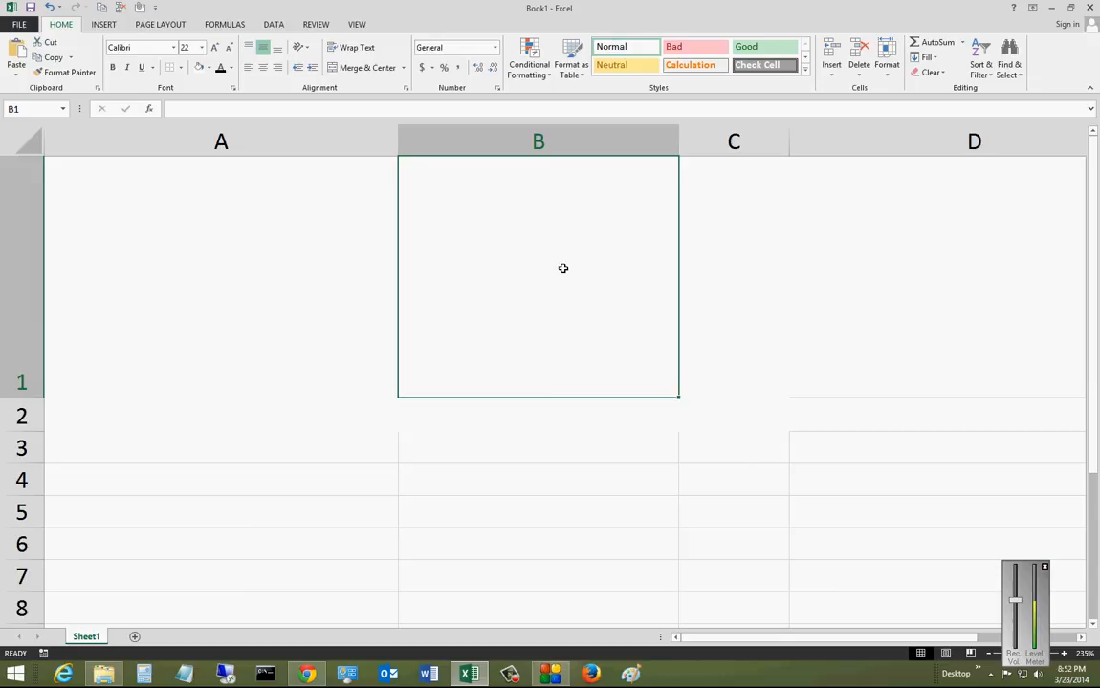
Enter the text 'Merge and Center' into cell B1.
type("Merg")
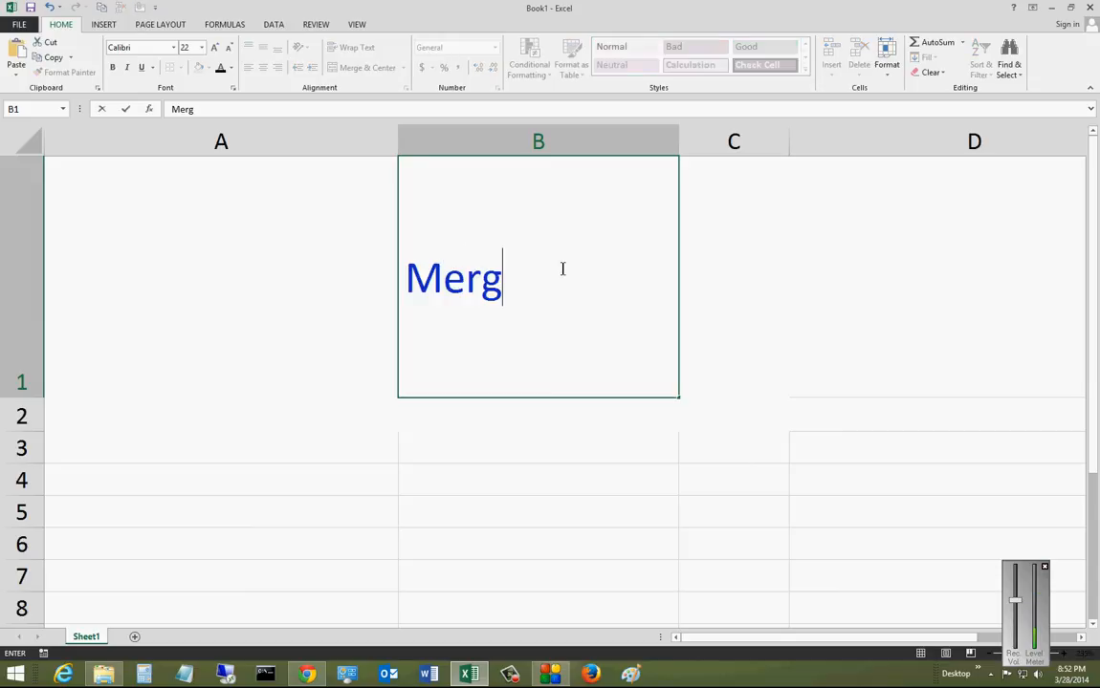
type("e and Cente")
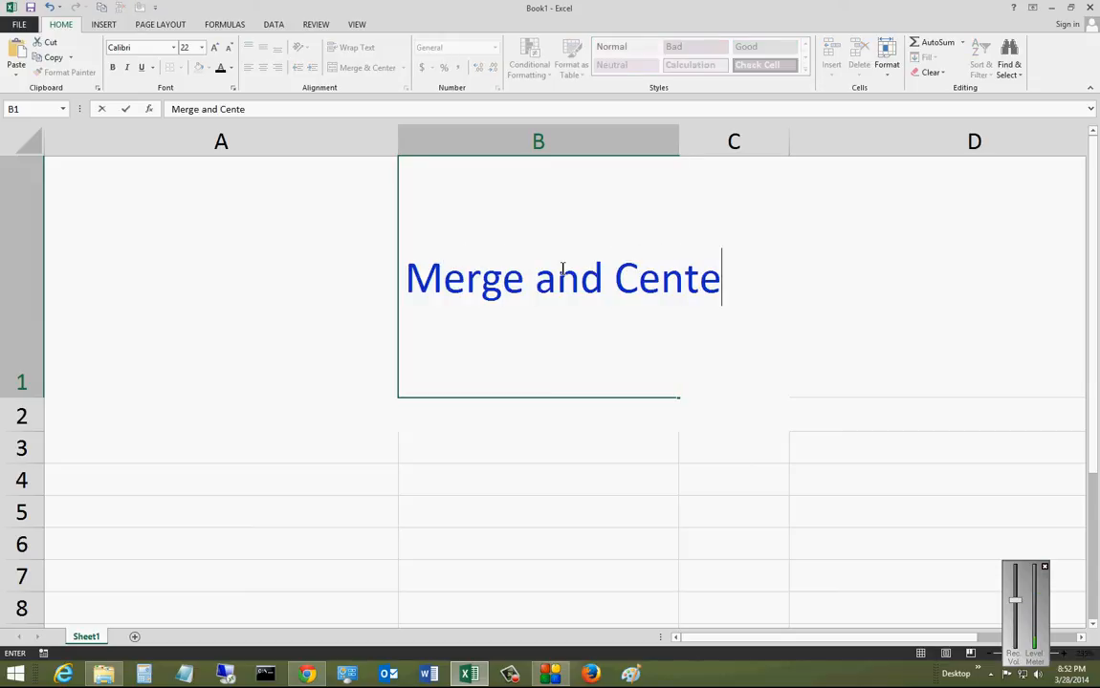
type("r")
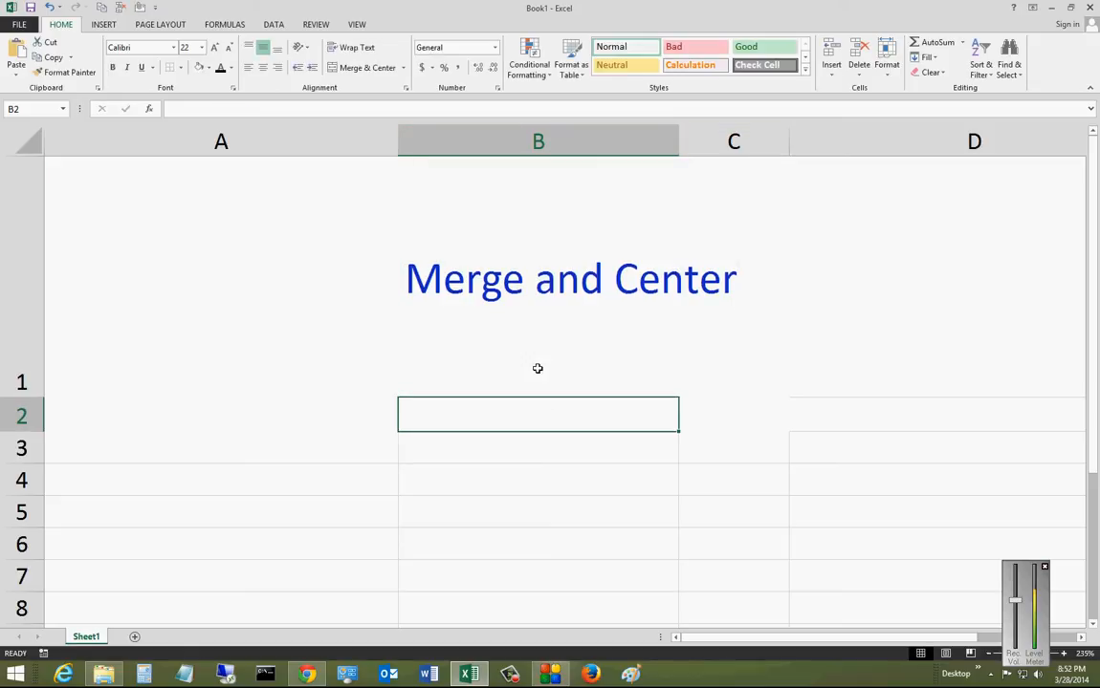
Apply Merge & Center to B1 so its text is centred on the cell.
left_click(364, 67)
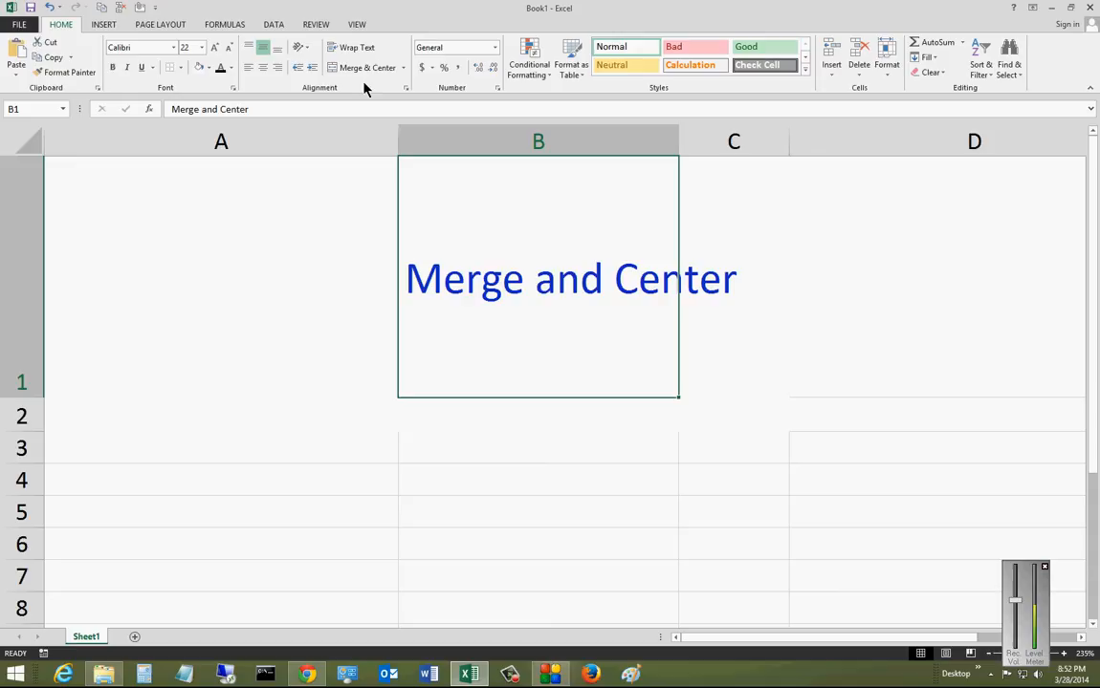
mouse_move(368, 67)
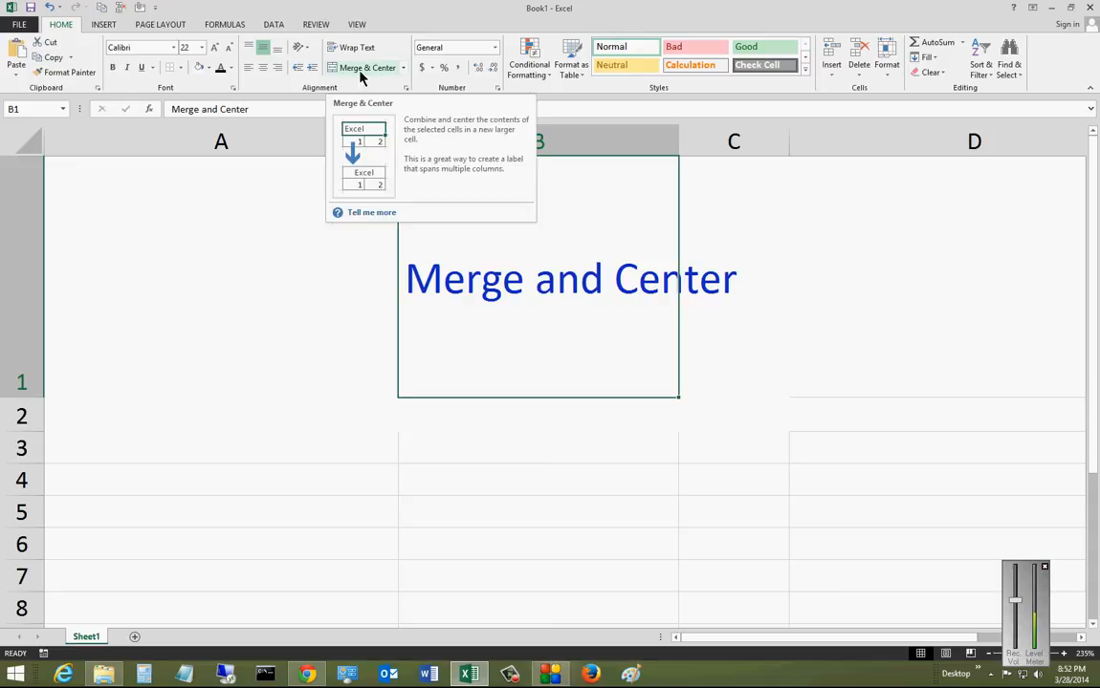
left_click(367, 67)
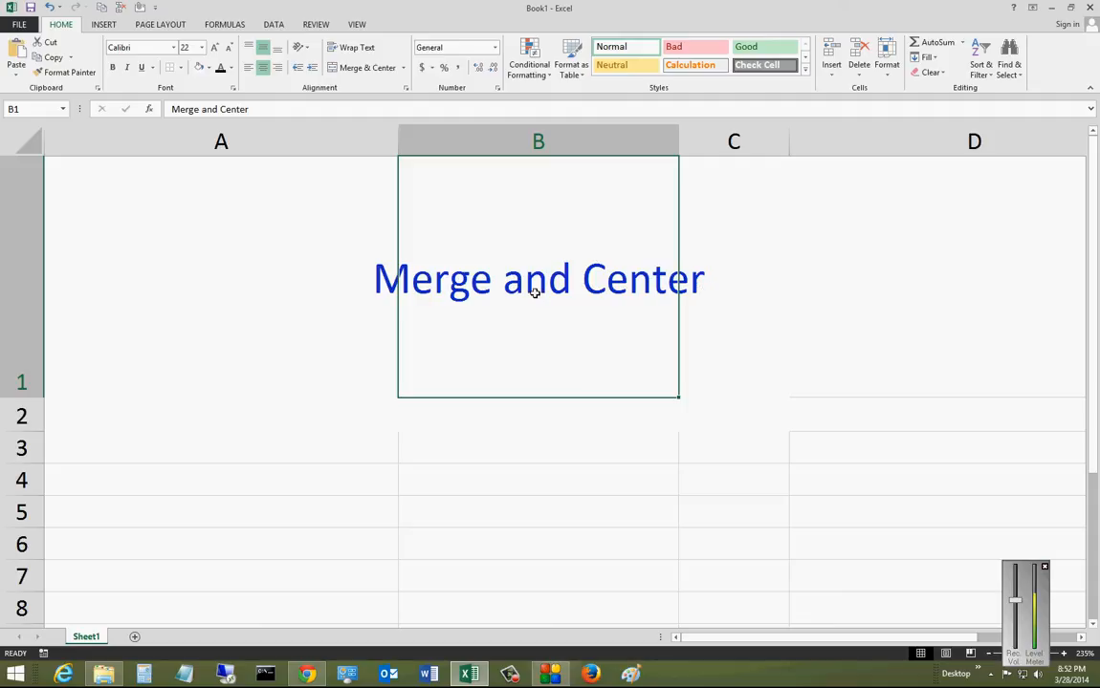
mouse_move(390, 176)
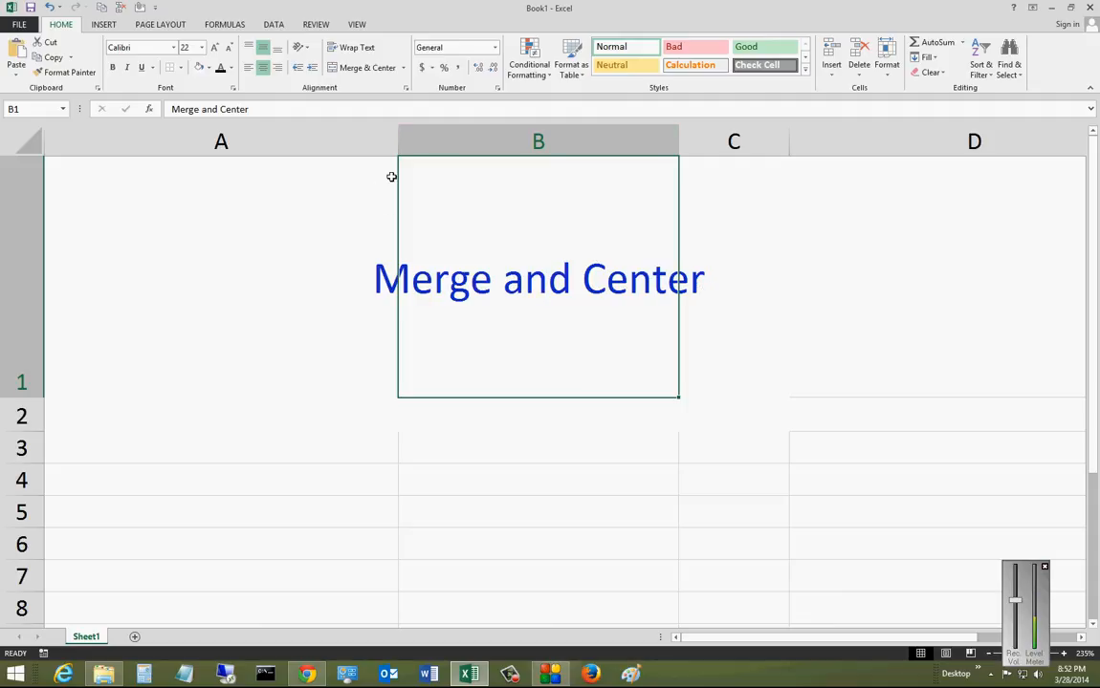
mouse_move(557, 276)
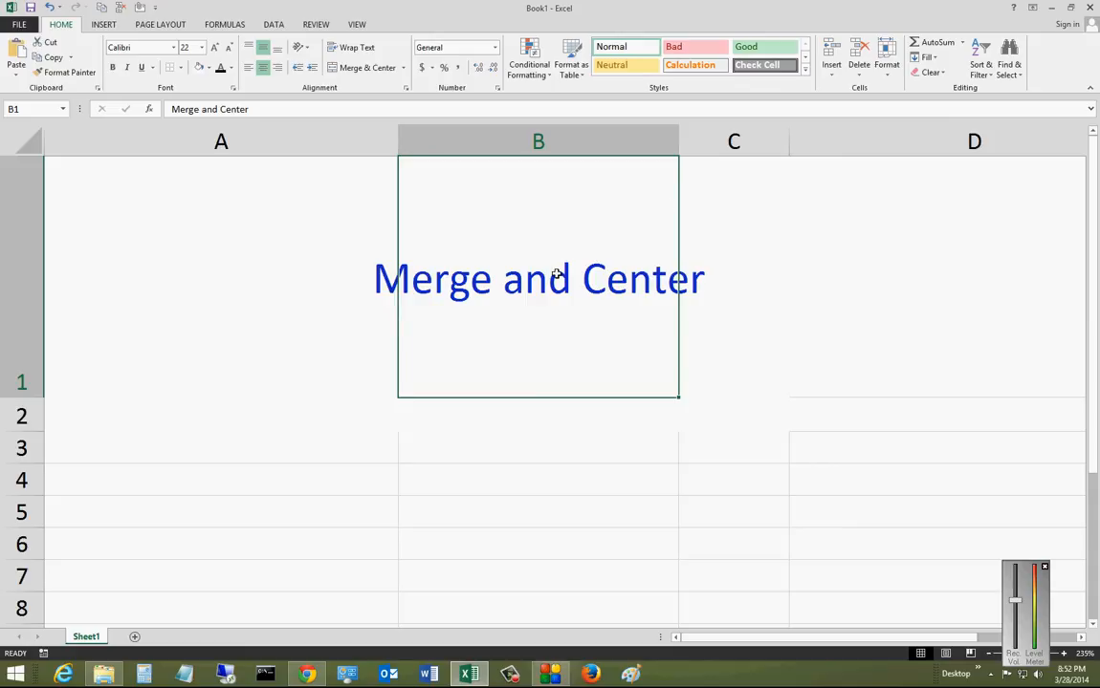
mouse_move(497, 331)
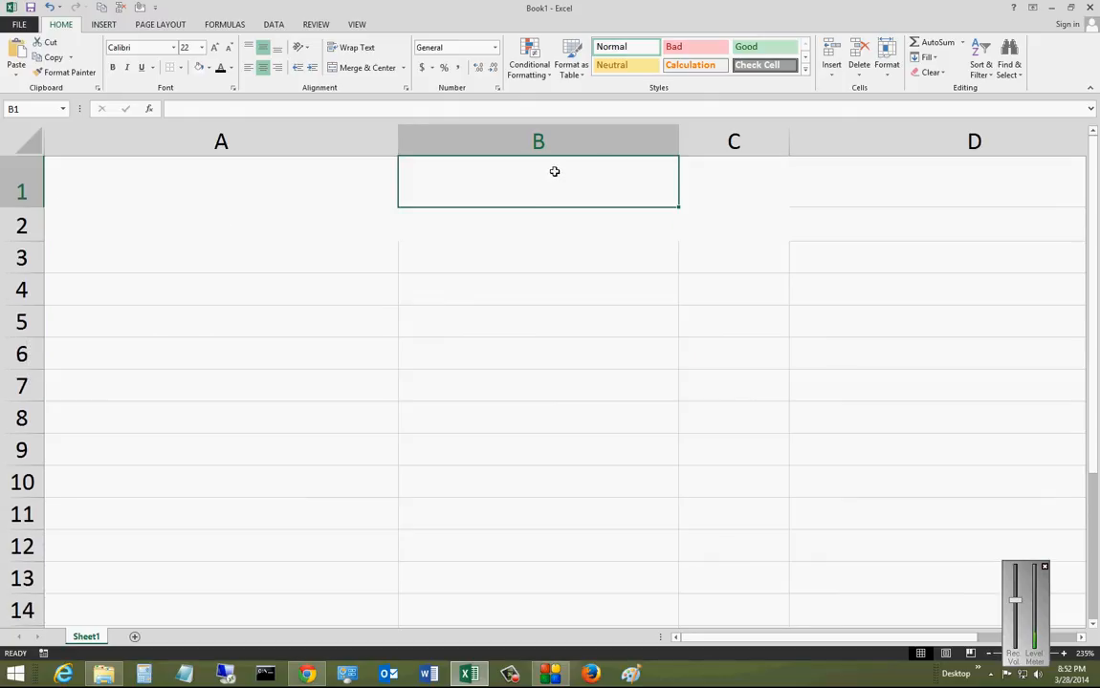
Replace B1's contents with 'Let's try this again with lots more information'.
type("Let's t")
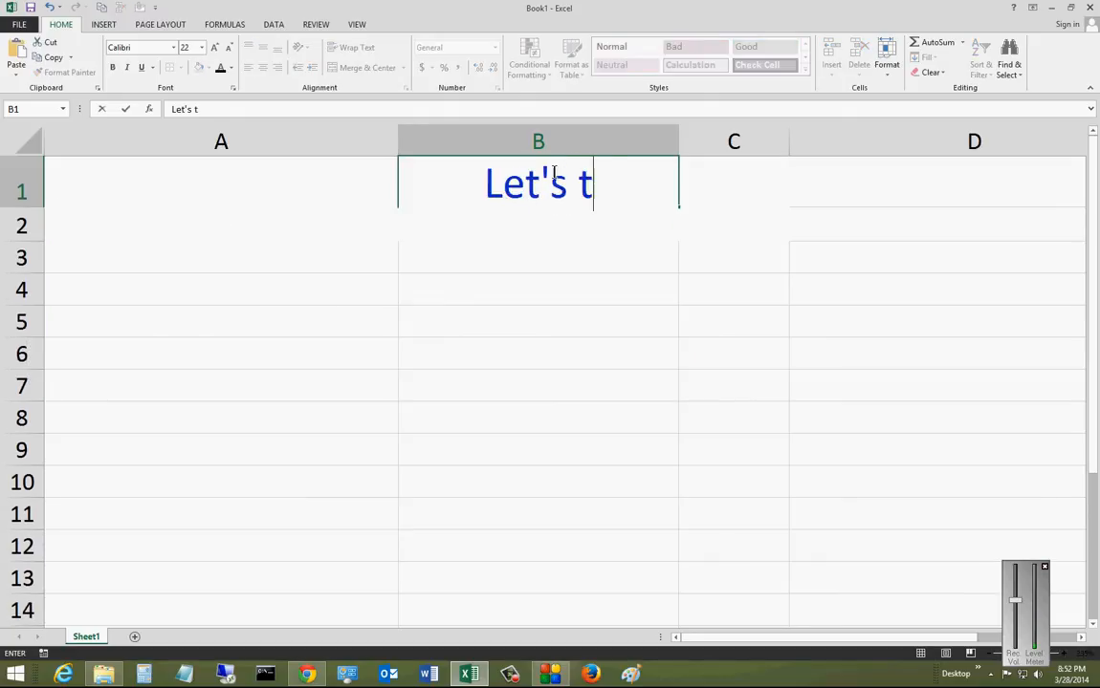
type("ry this again with")
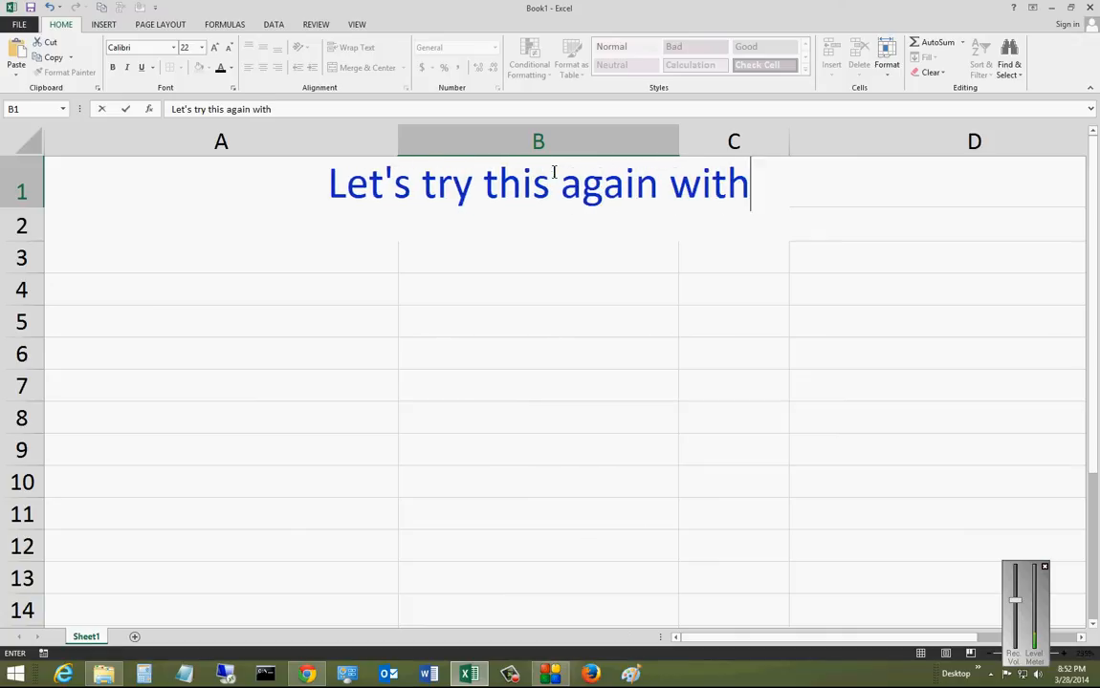
type("lots more infor")
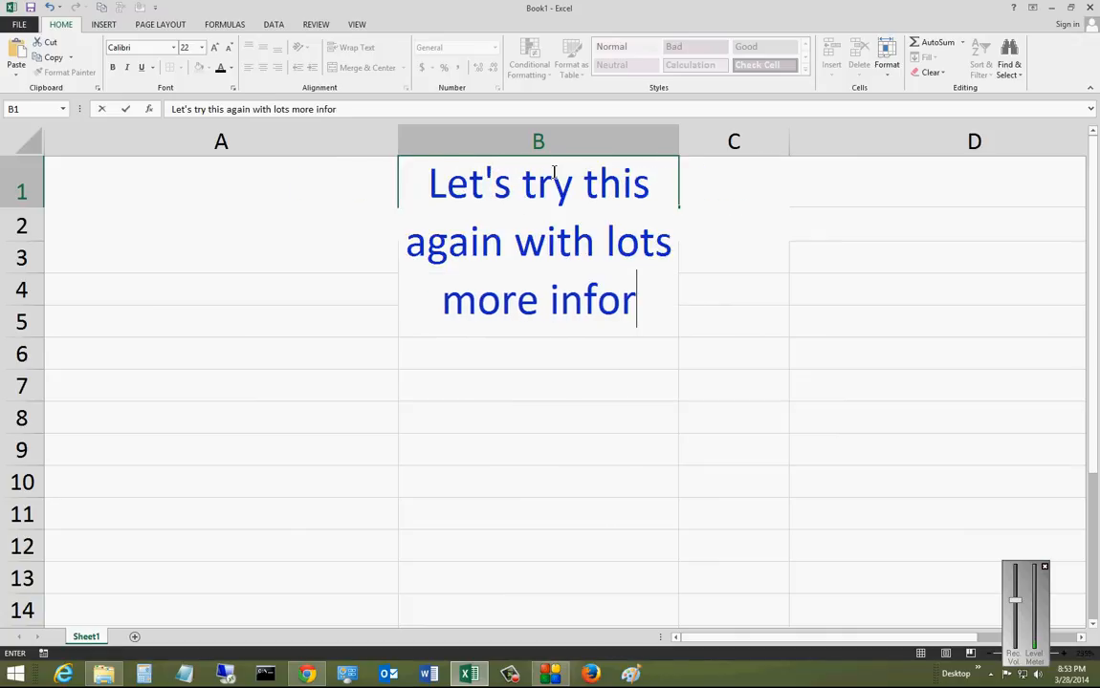
type("mation")
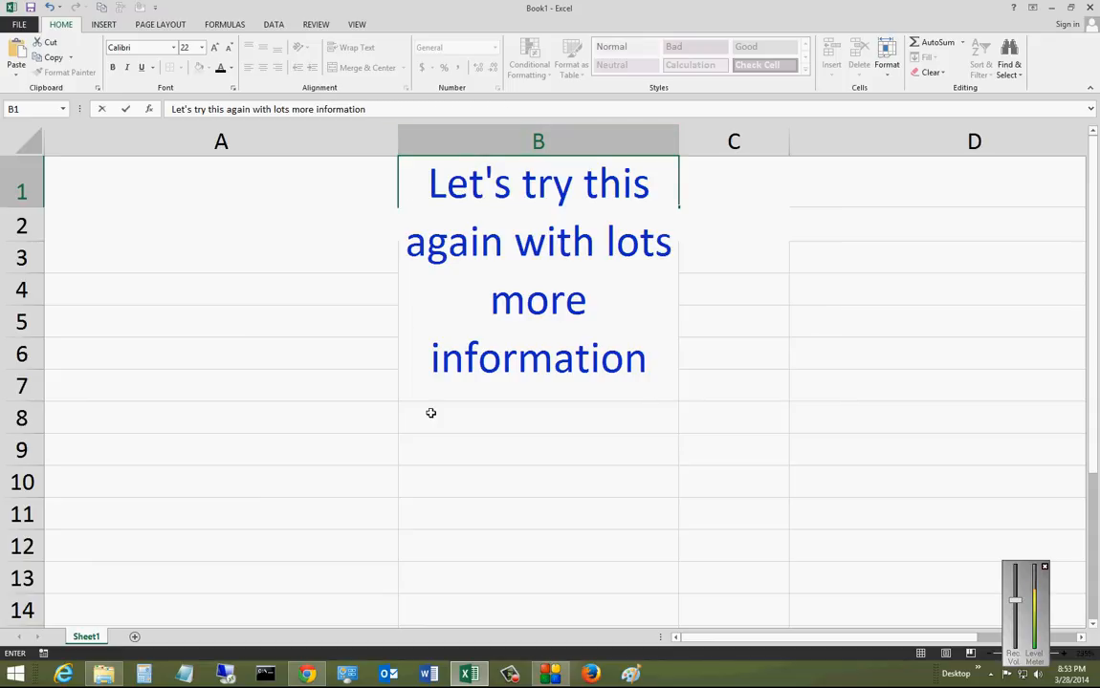
mouse_move(321, 285)
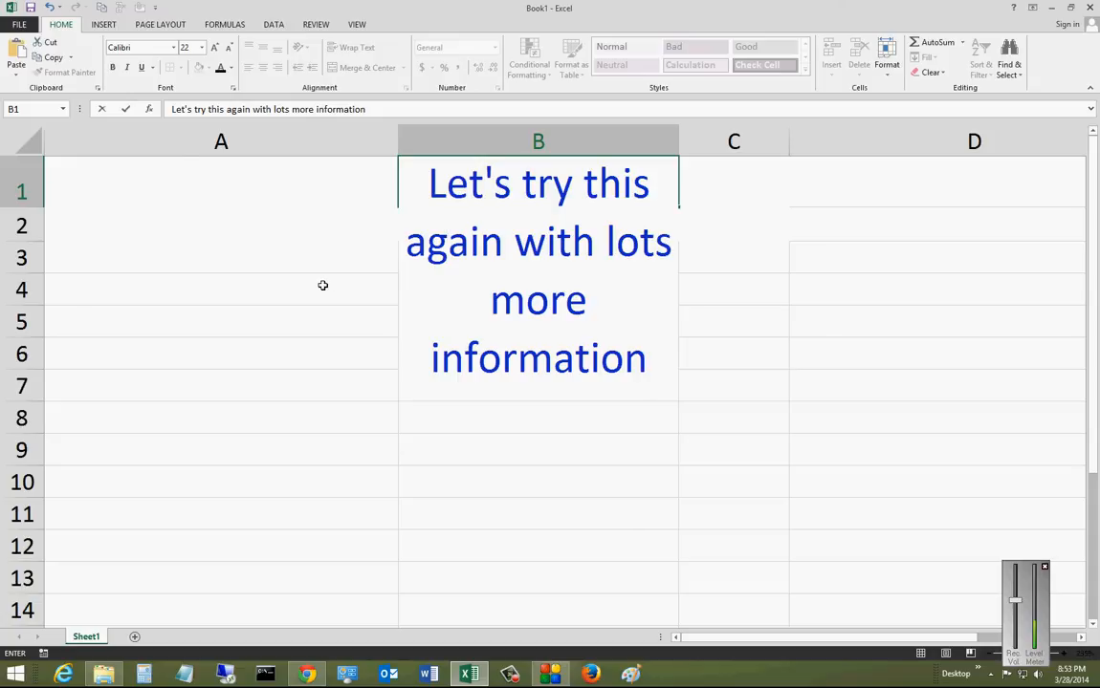
Commit the long sentence in B1 so it spans columns A to D on one line.
left_click(356, 45)
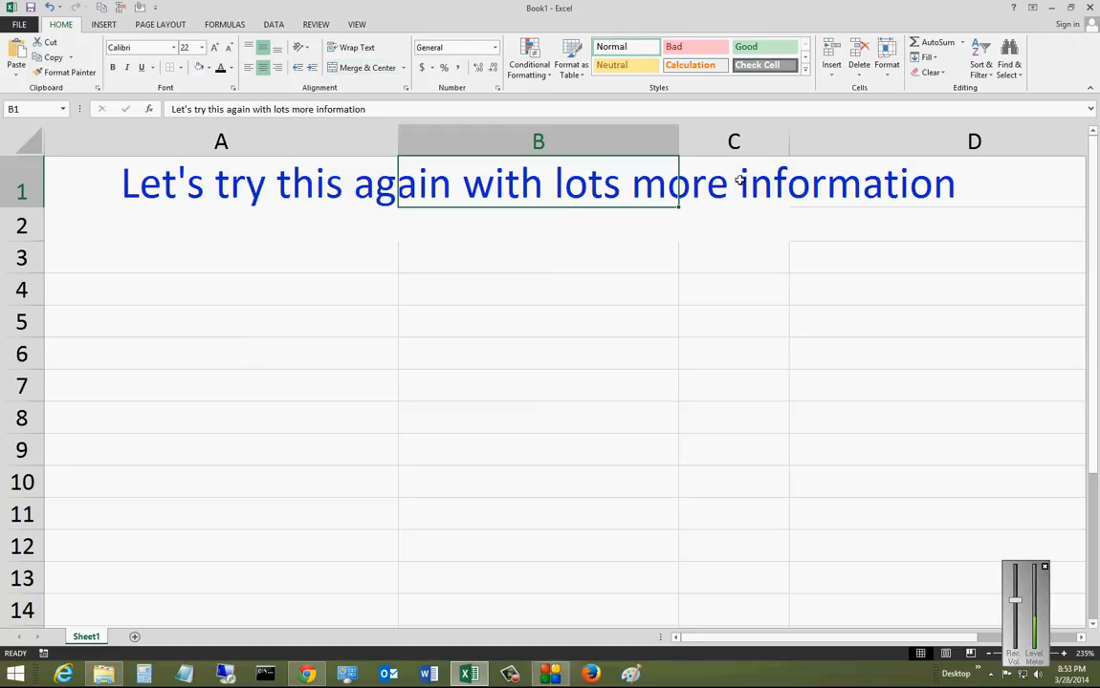
mouse_move(589, 187)
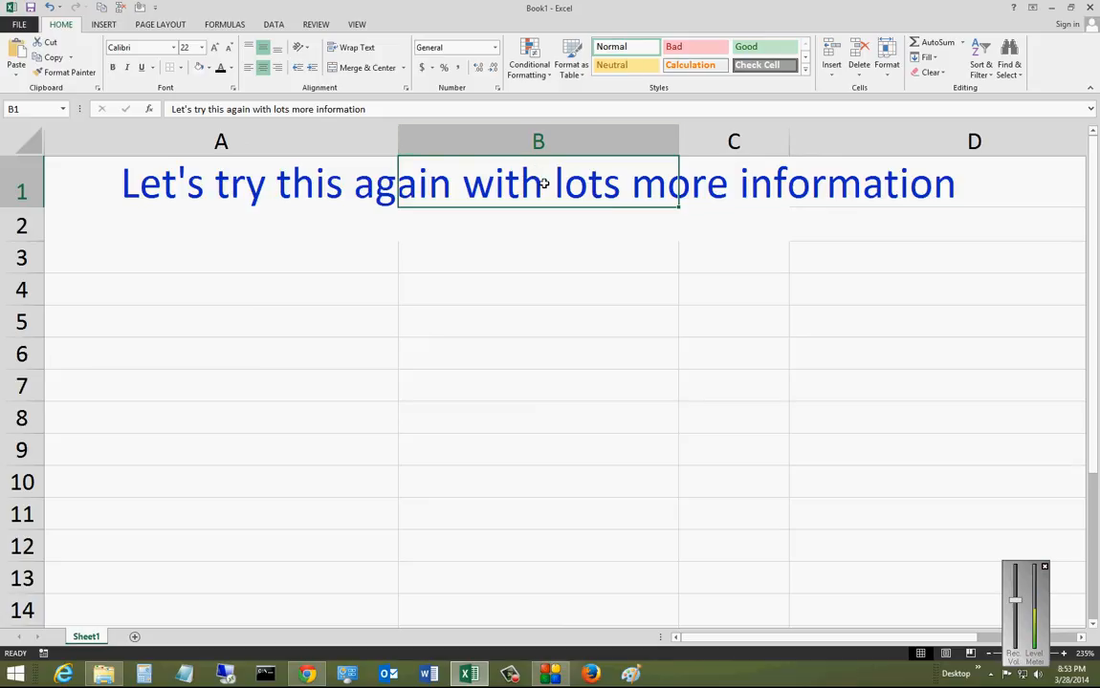
mouse_move(543, 331)
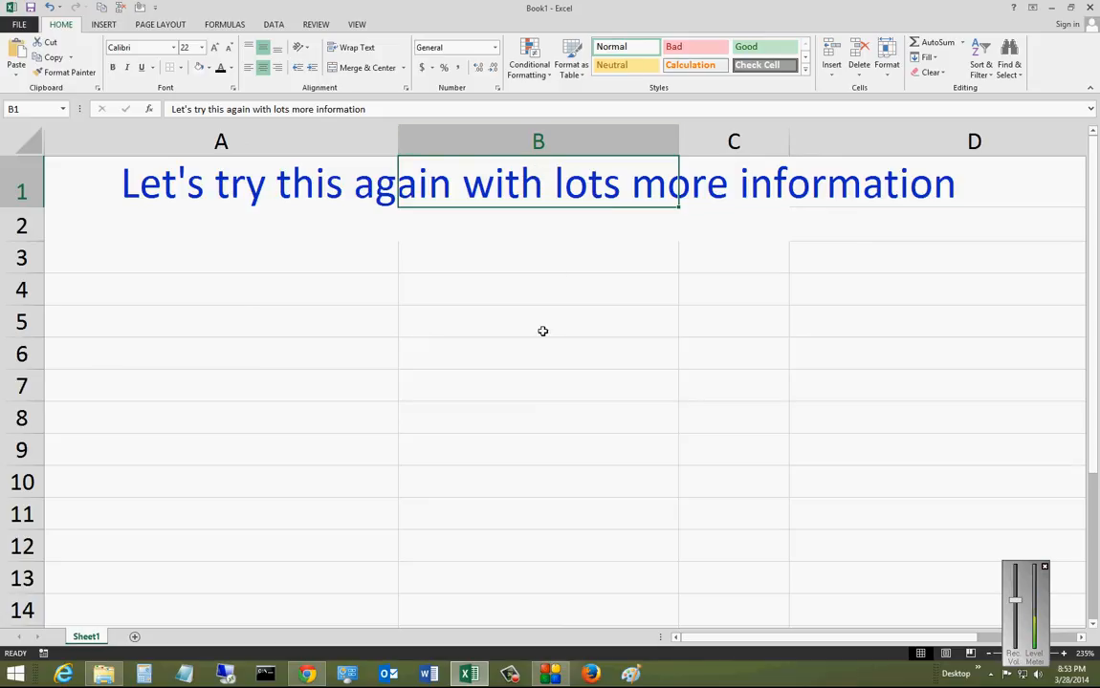
left_click(222, 184)
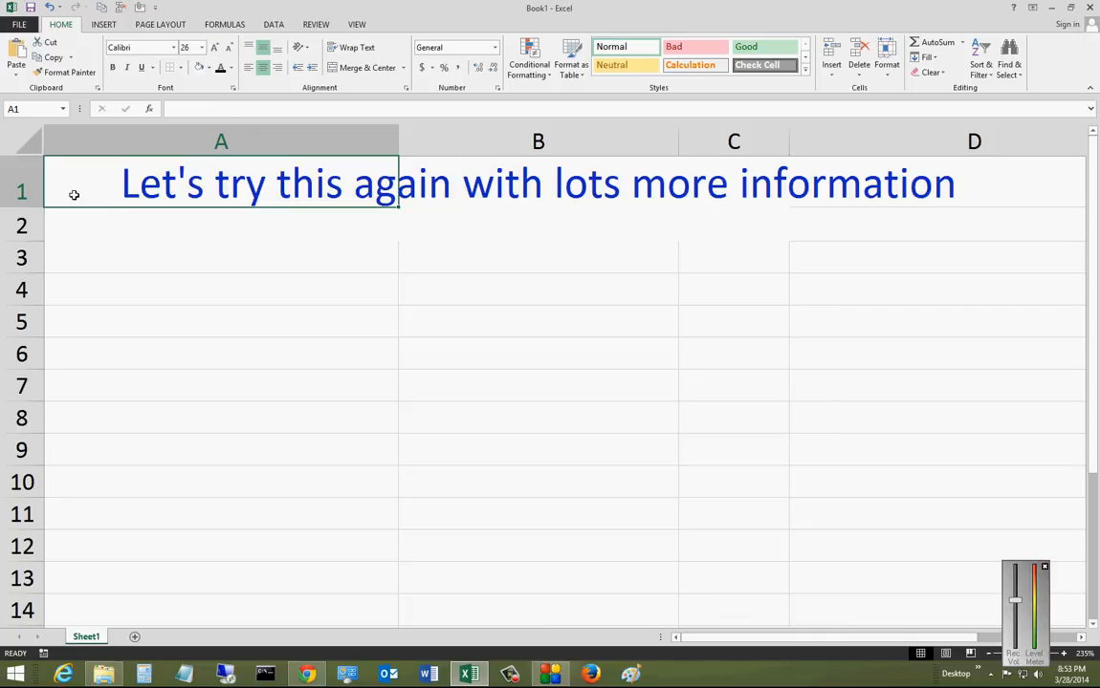
mouse_move(214, 190)
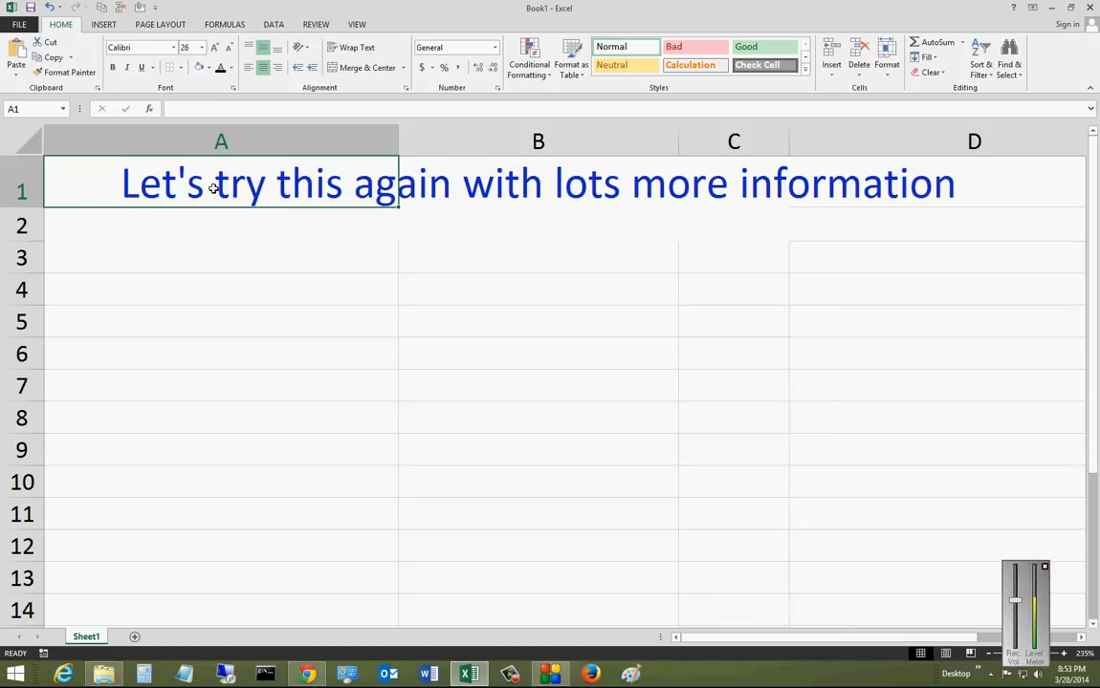
mouse_move(512, 233)
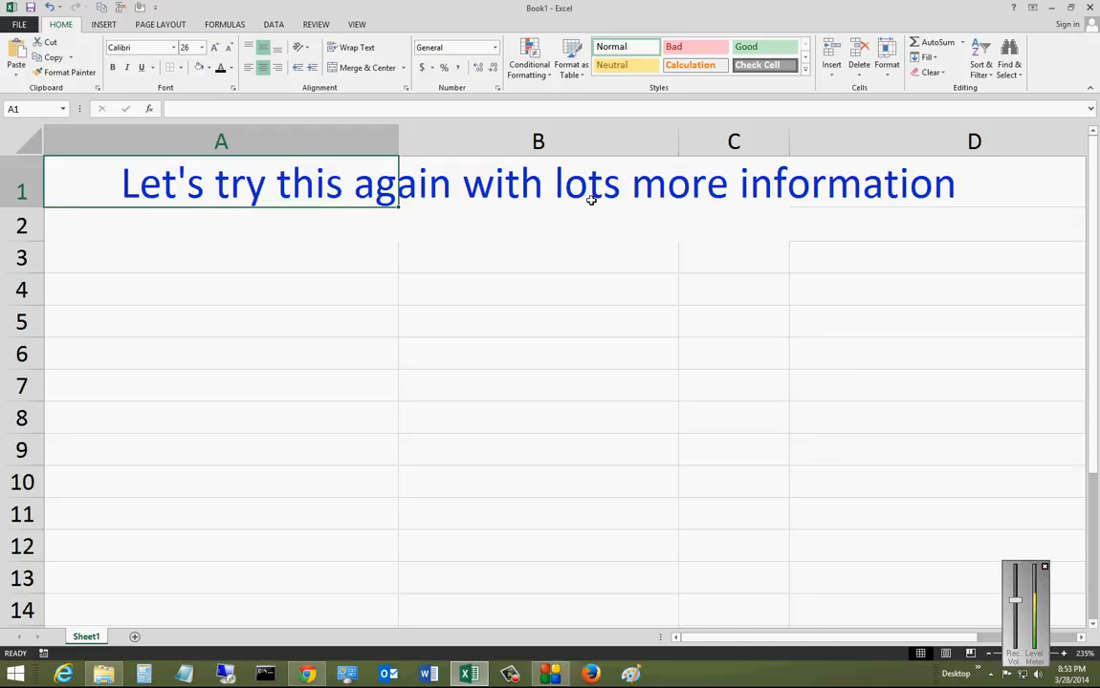
left_click(537, 183)
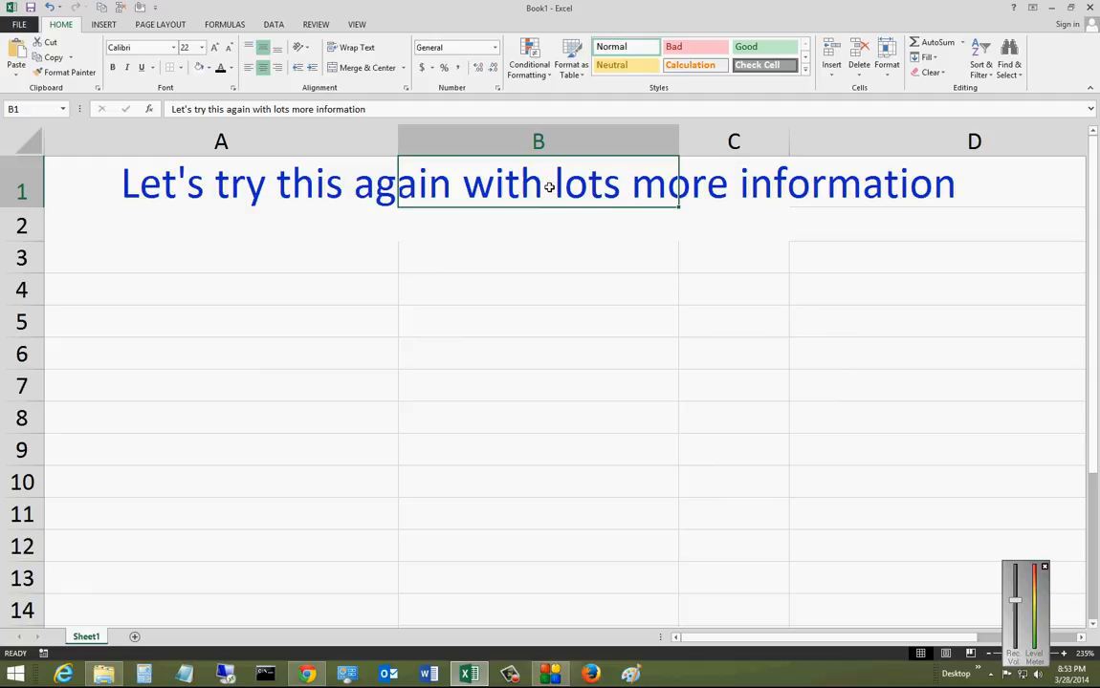